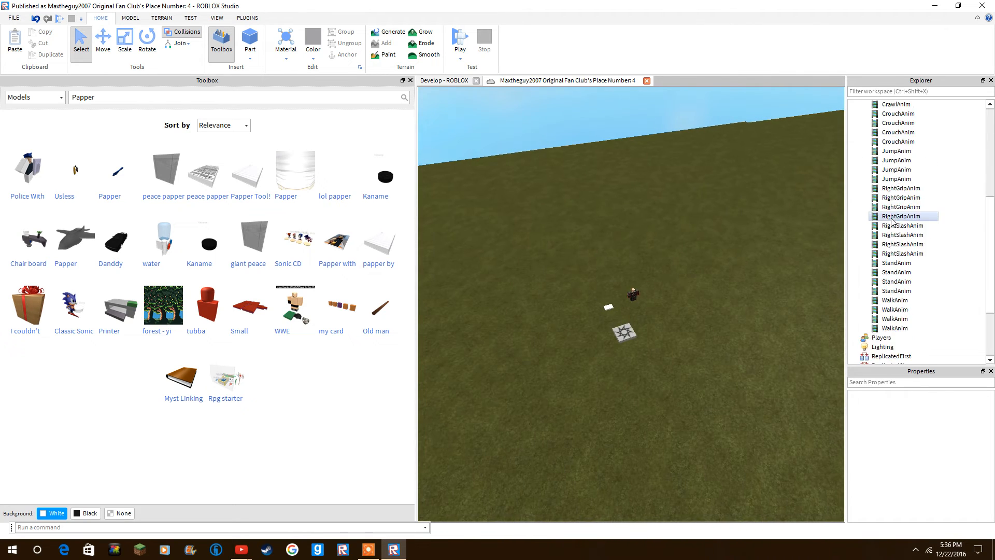
- Close the Explorer and Toolbox panels to widen the 3D view
{"action": "scroll", "scroll_direction": "down", "scroll_amount": 3}
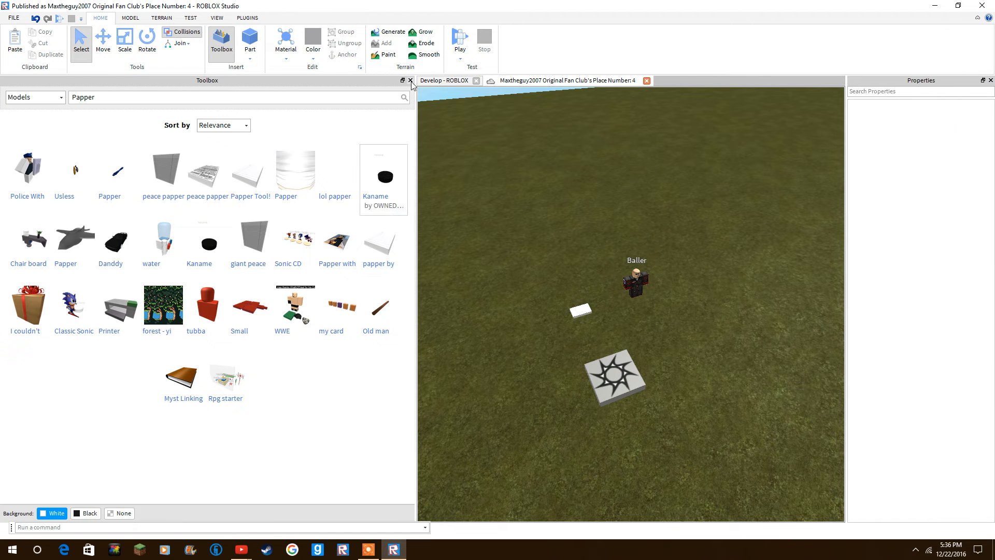
{"action": "left_click", "coordinate": [410, 80]}
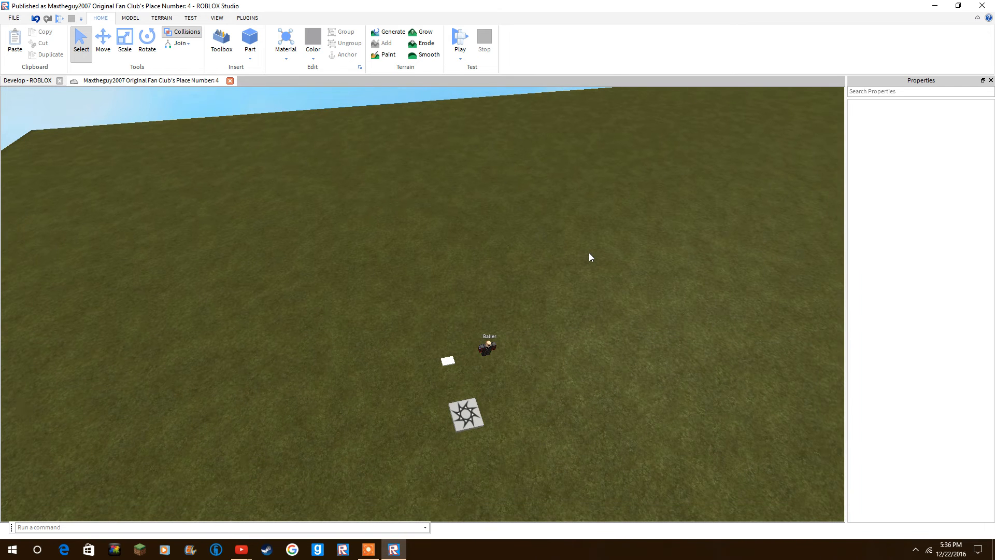
{"action": "mouse_move", "coordinate": [620, 72]}
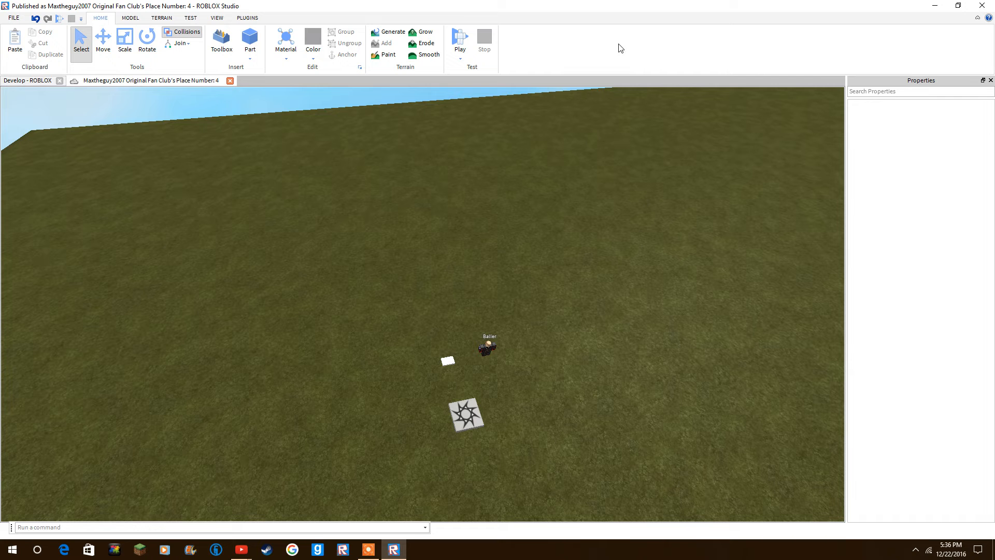
{"action": "mouse_move", "coordinate": [629, 47]}
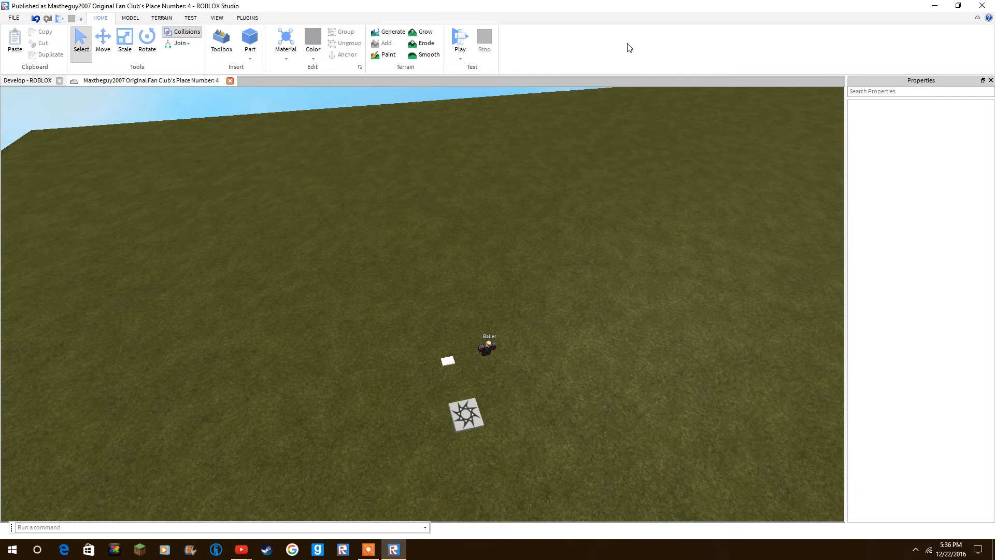
- Reopen the Explorer and Toolbox panels from the View menu's window list
{"action": "left_click", "coordinate": [217, 17]}
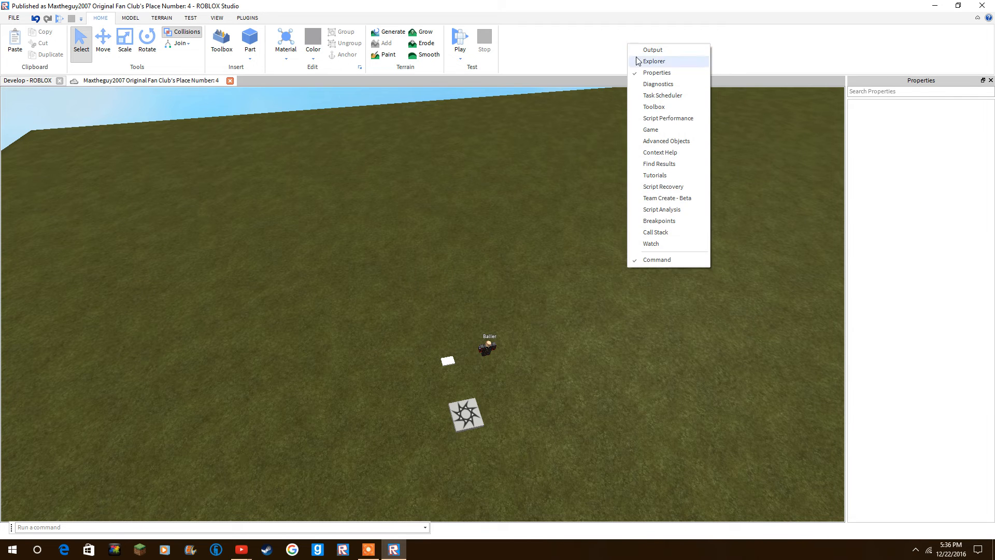
{"action": "left_click", "coordinate": [654, 61]}
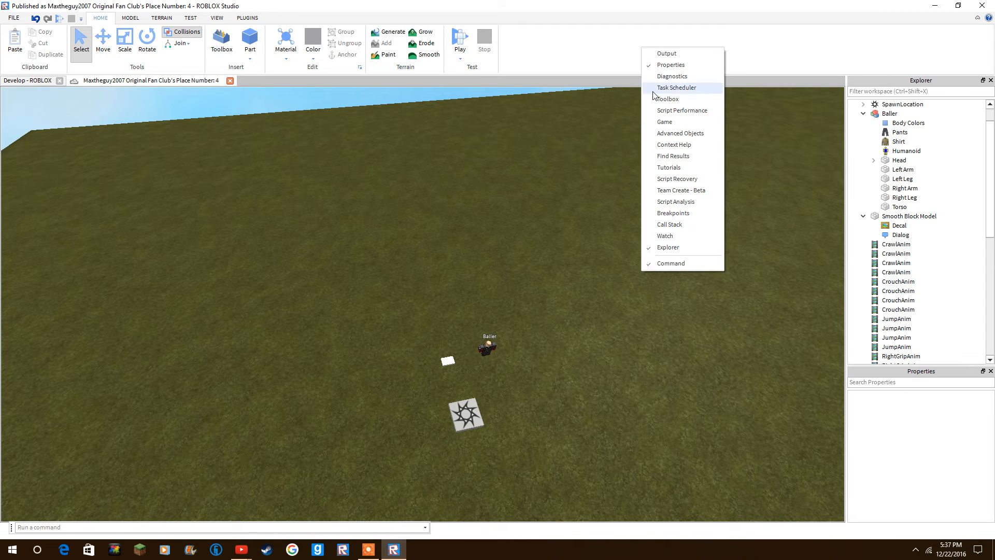
{"action": "left_click", "coordinate": [666, 98]}
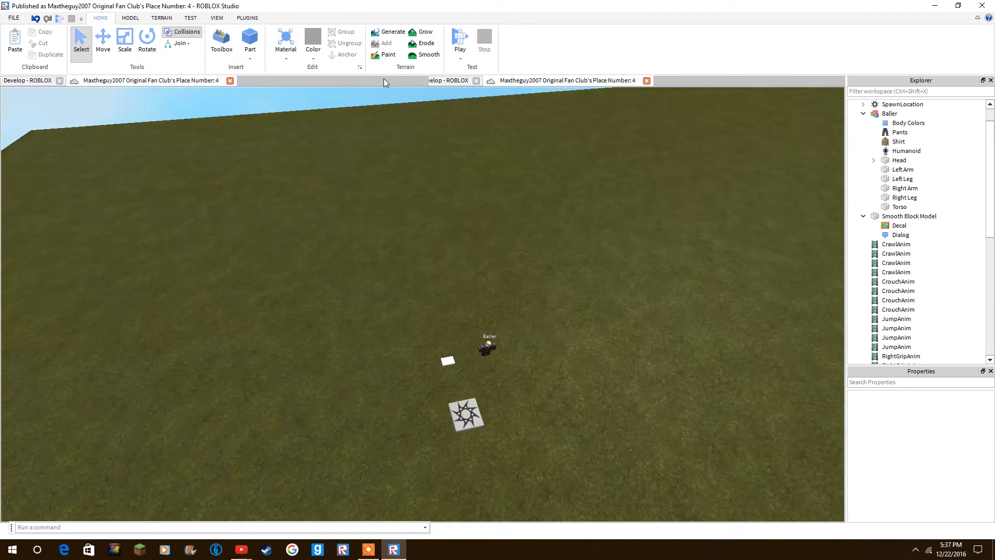
{"action": "left_click", "coordinate": [221, 43]}
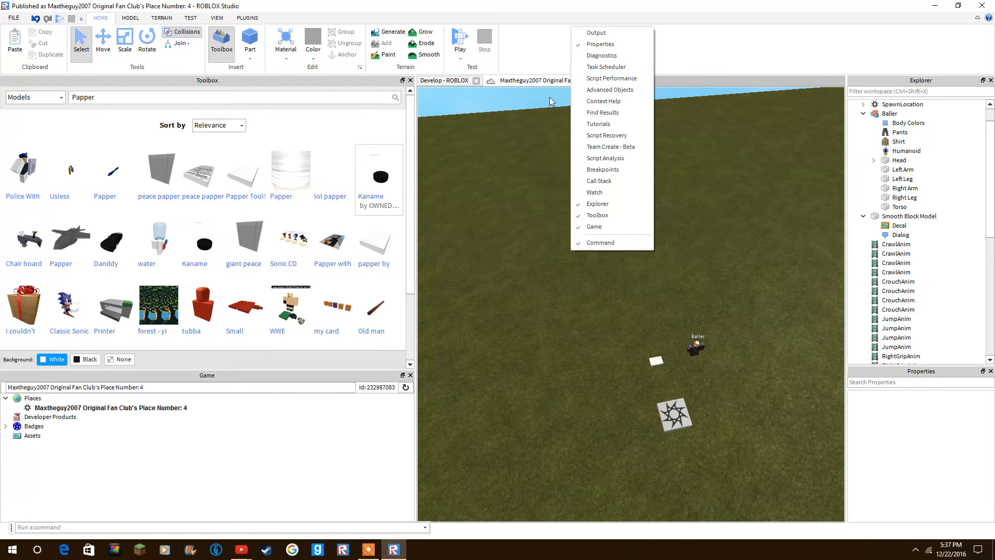
{"action": "mouse_move", "coordinate": [323, 438]}
{"action": "type", "text": "W"}
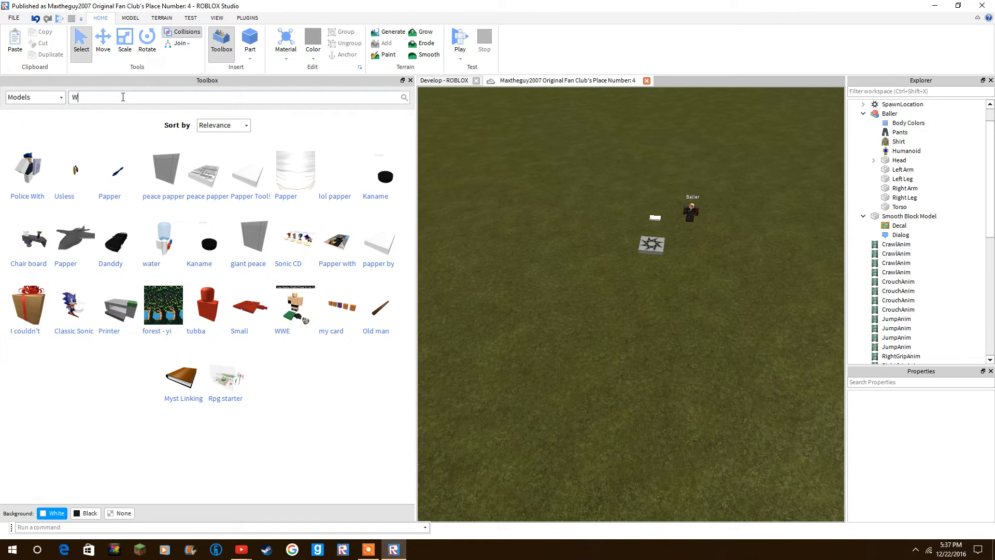
- Search the Toolbox for 'Wepon' to list weapon models
{"action": "type", "text": "epon"}
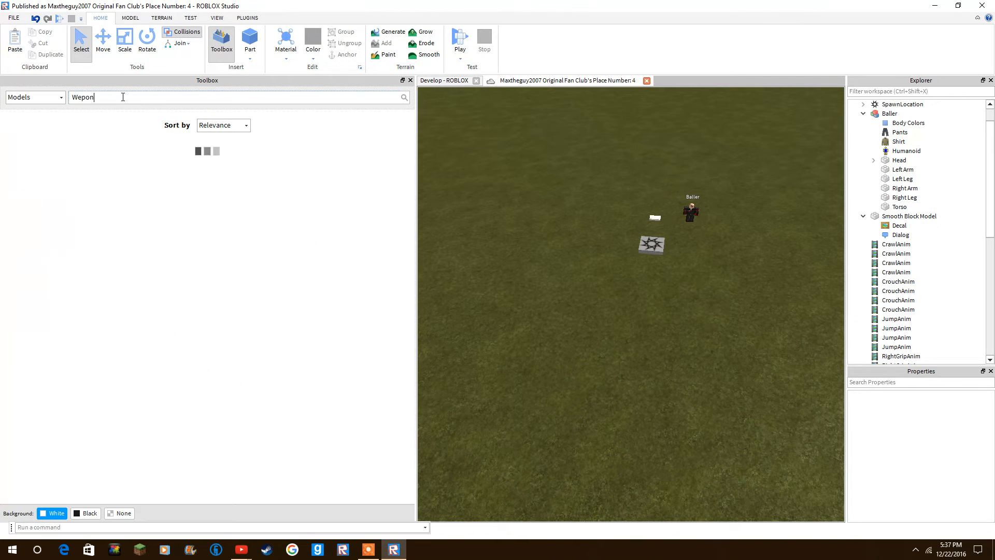
{"action": "key", "text": "Return"}
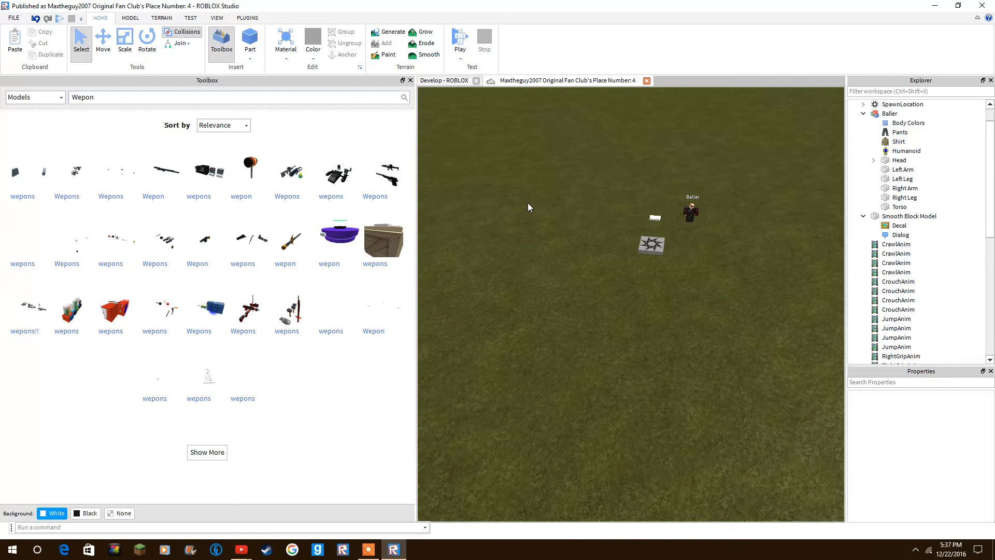
{"action": "mouse_move", "coordinate": [312, 230]}
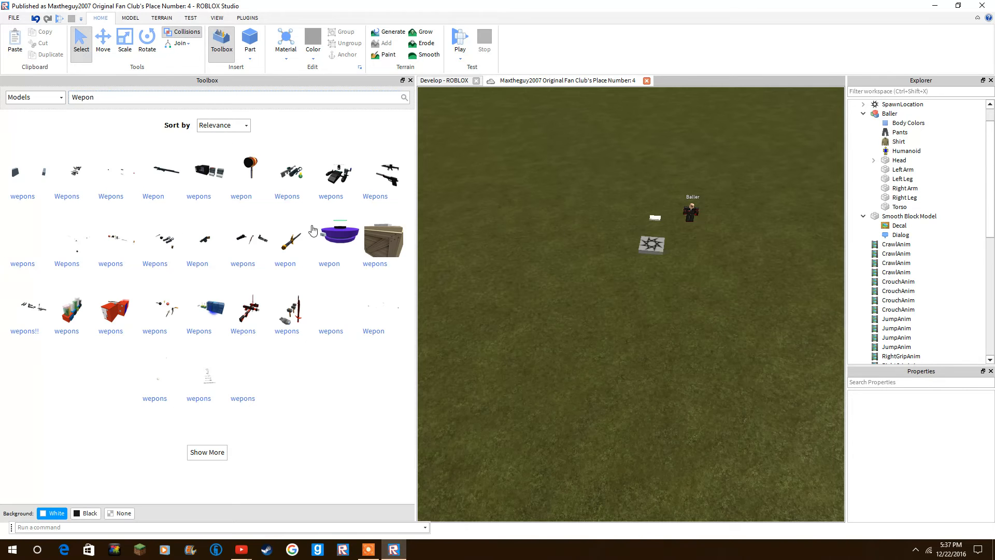
{"action": "mouse_move", "coordinate": [91, 87]}
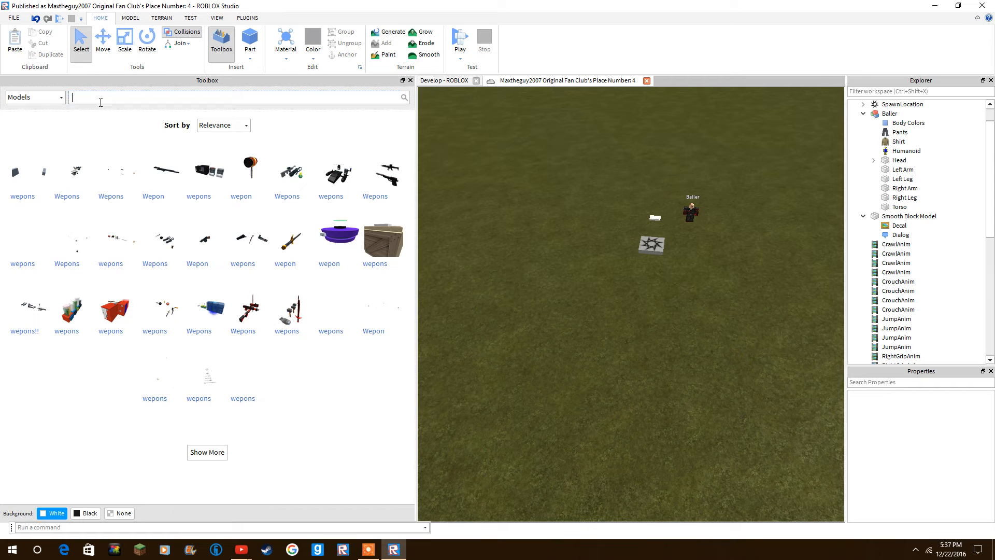
- Search the Toolbox for 'Gun' and insert the FiveSeven tool into the Workspace
{"action": "type", "text": "Gun"}
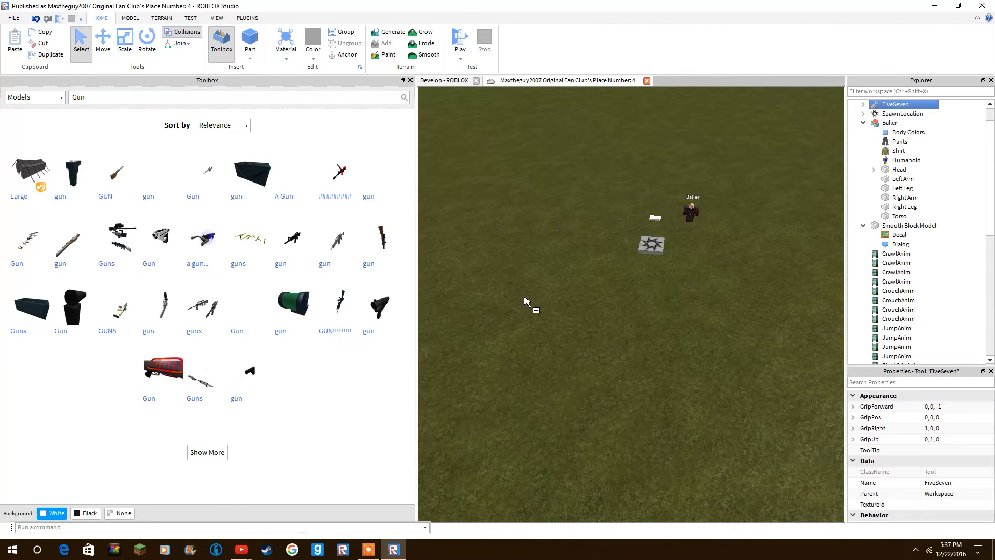
{"action": "mouse_move", "coordinate": [743, 201]}
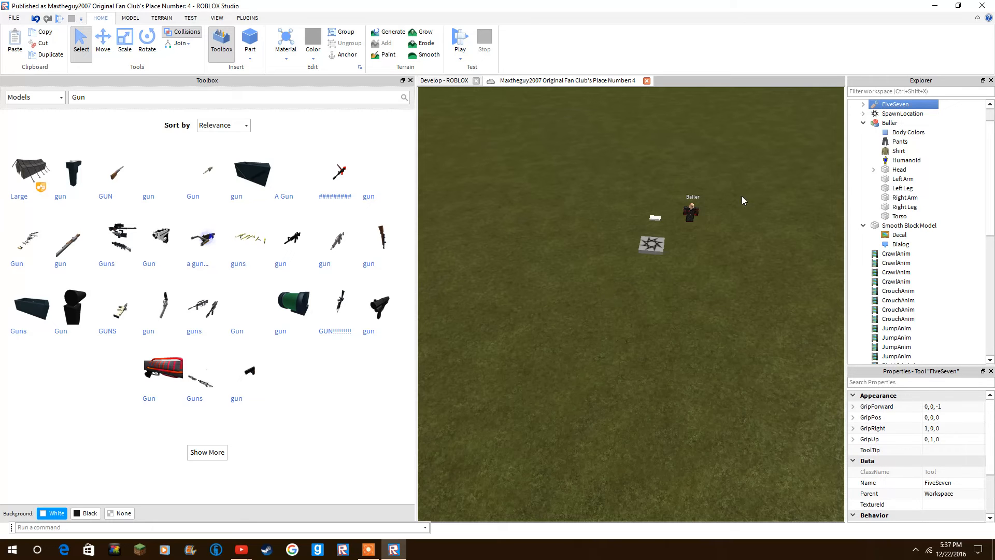
{"action": "left_click", "coordinate": [907, 159]}
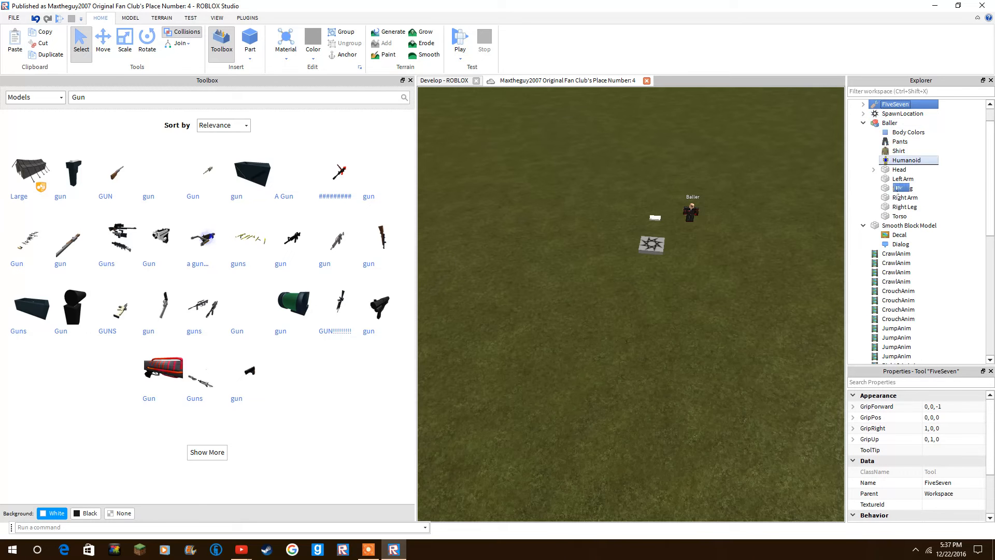
- Move the FiveSeven tool into StarterPack and start a play-test
{"action": "scroll", "scroll_direction": "down", "scroll_amount": 3}
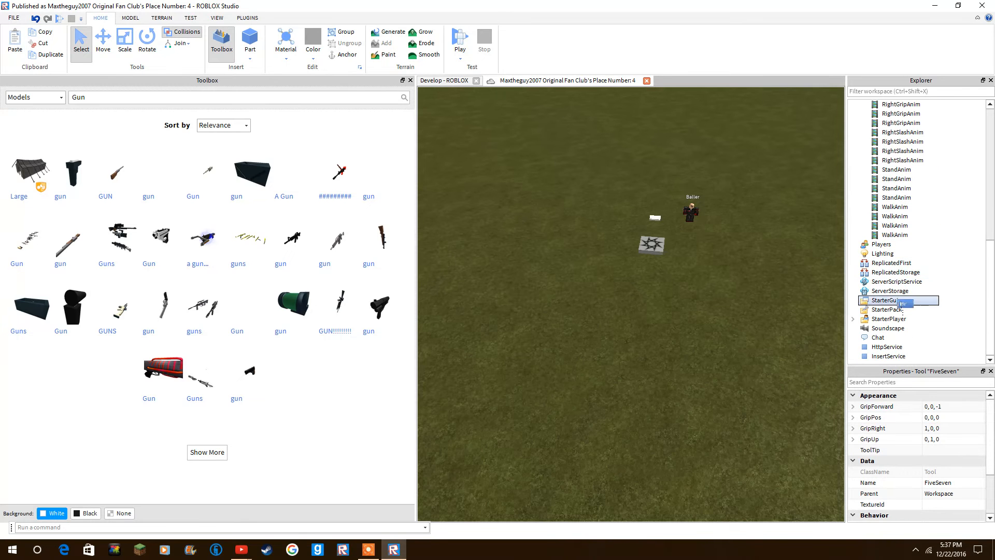
{"action": "left_click", "coordinate": [887, 309]}
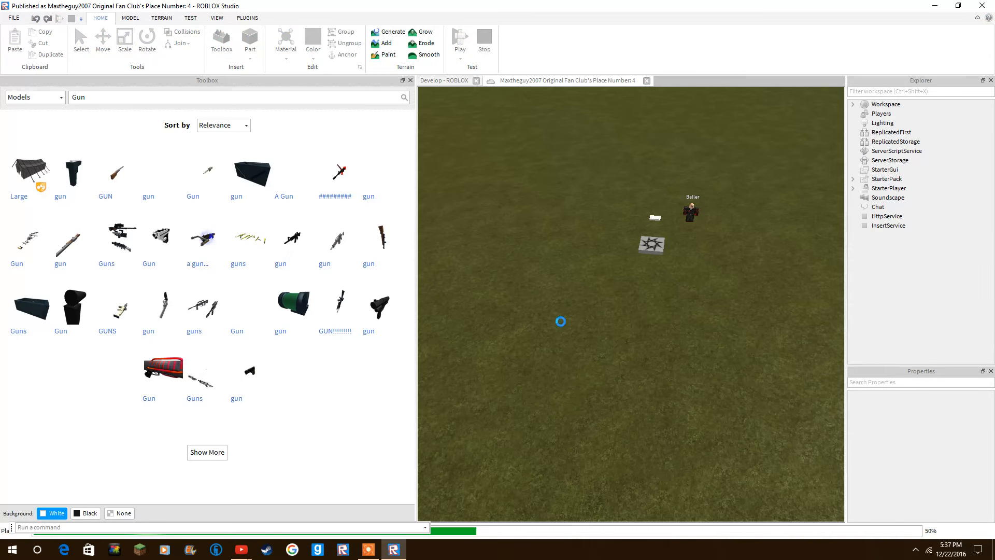
- Confirm the player holds the FiveSeven in play mode, then stop the play-test
{"action": "left_click", "coordinate": [459, 43]}
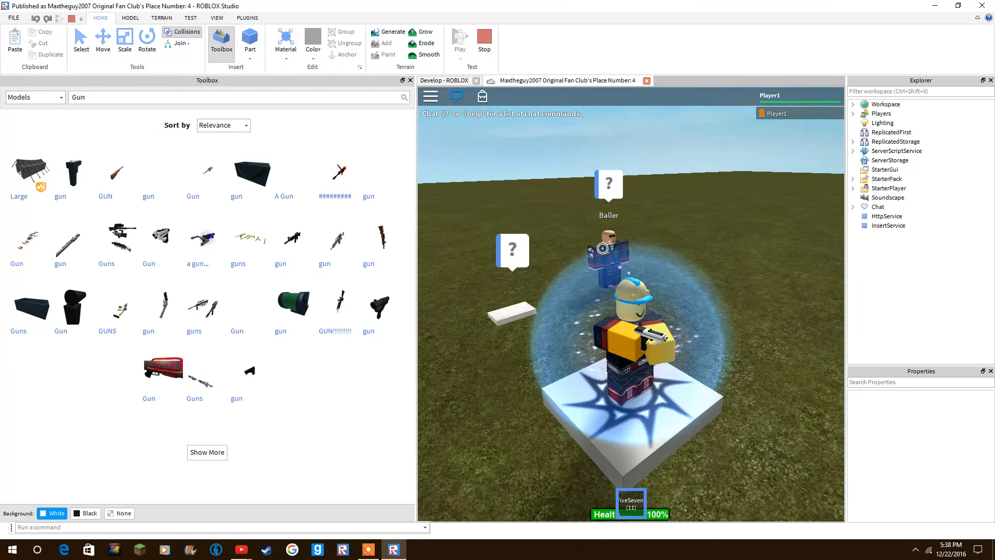
{"action": "left_click", "coordinate": [484, 39]}
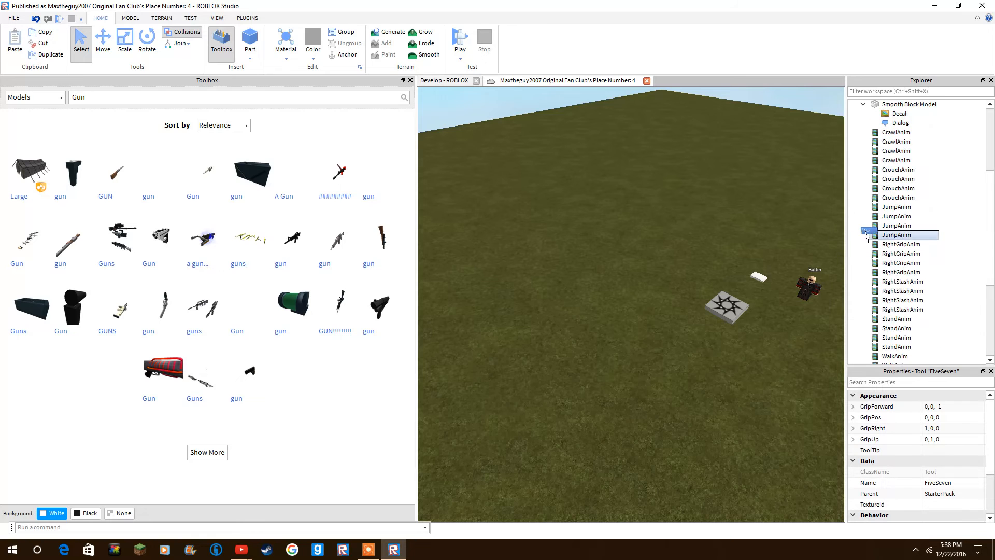
- Start a second play-test with the player spawning on the spawn pad
{"action": "scroll", "scroll_direction": "up", "scroll_amount": 3}
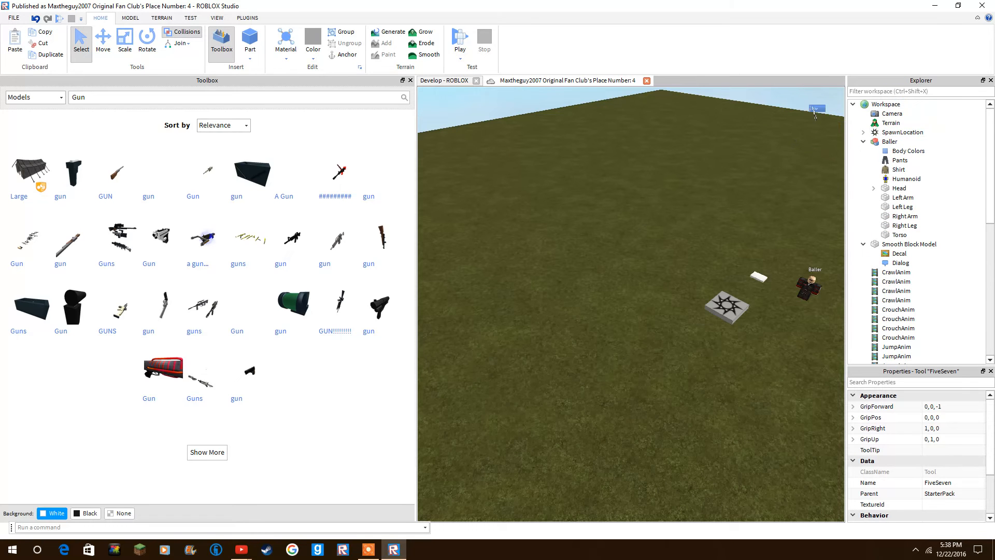
{"action": "left_click", "coordinate": [891, 113]}
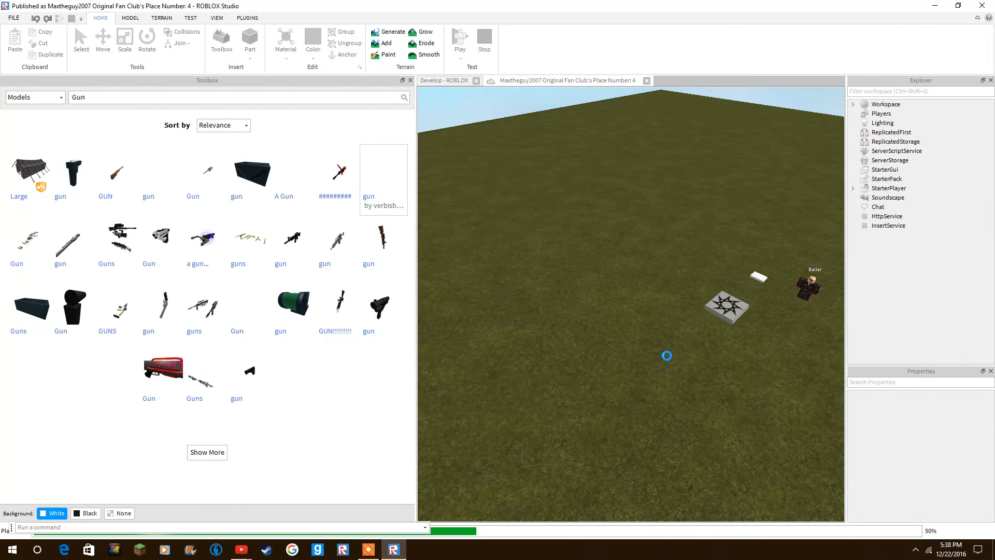
{"action": "left_click", "coordinate": [459, 39]}
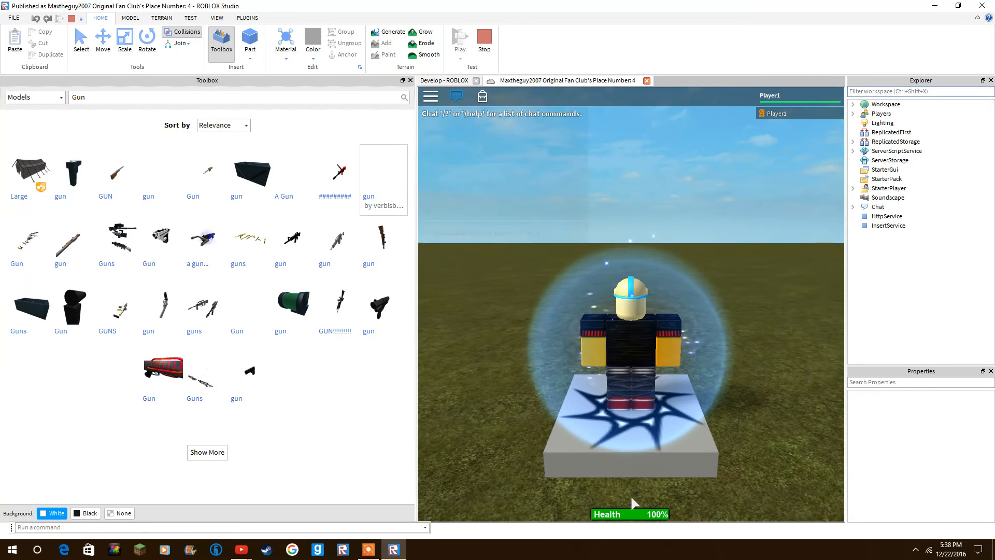